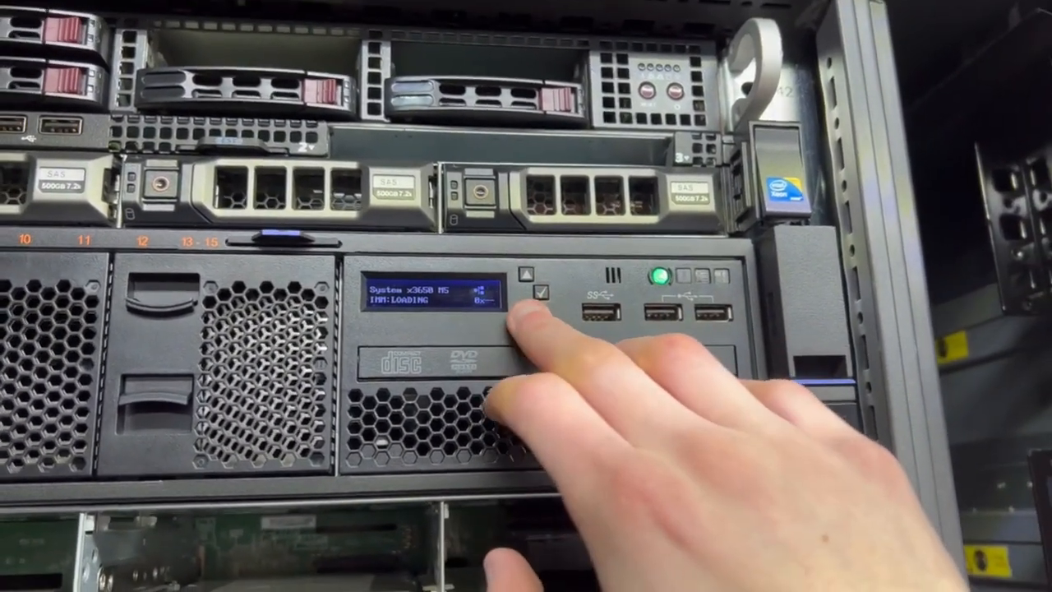
Browse System Vital Product Data firmware levels from UEFI to DSA v10.8 dated 2021/06/01
click(543, 291)
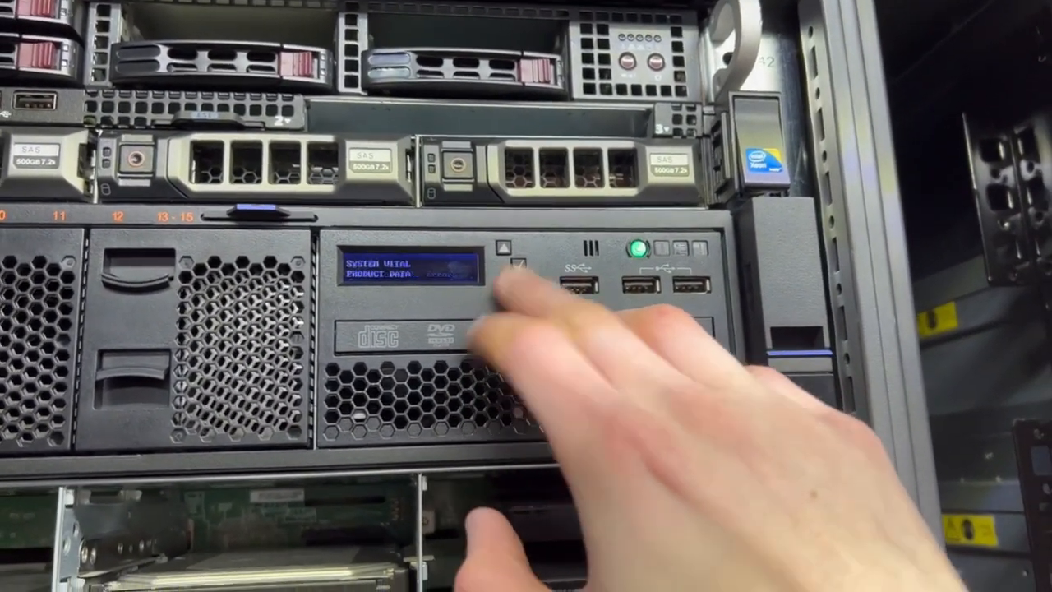
click(517, 263)
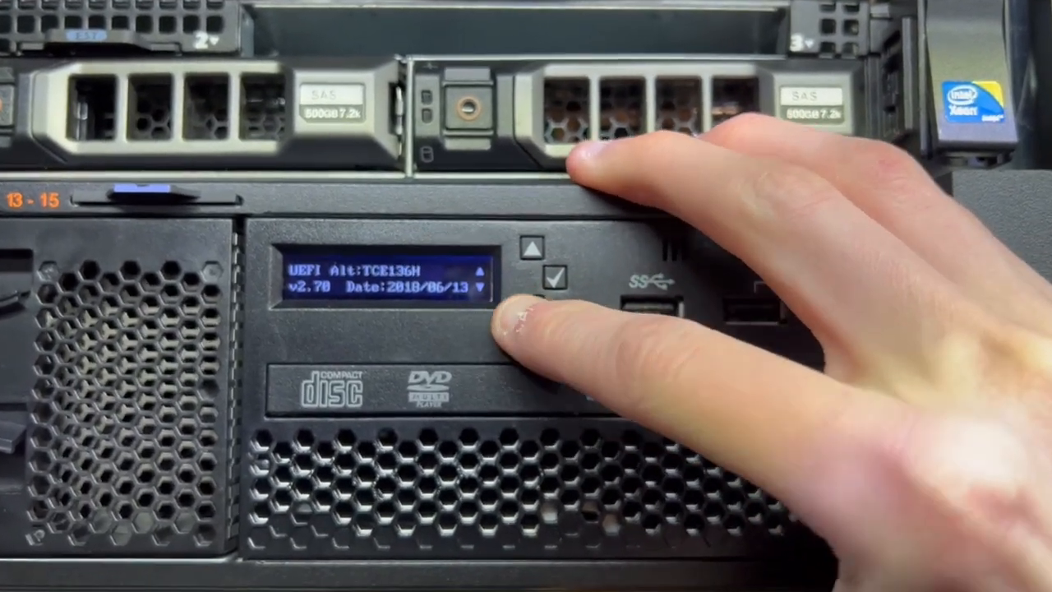
click(554, 276)
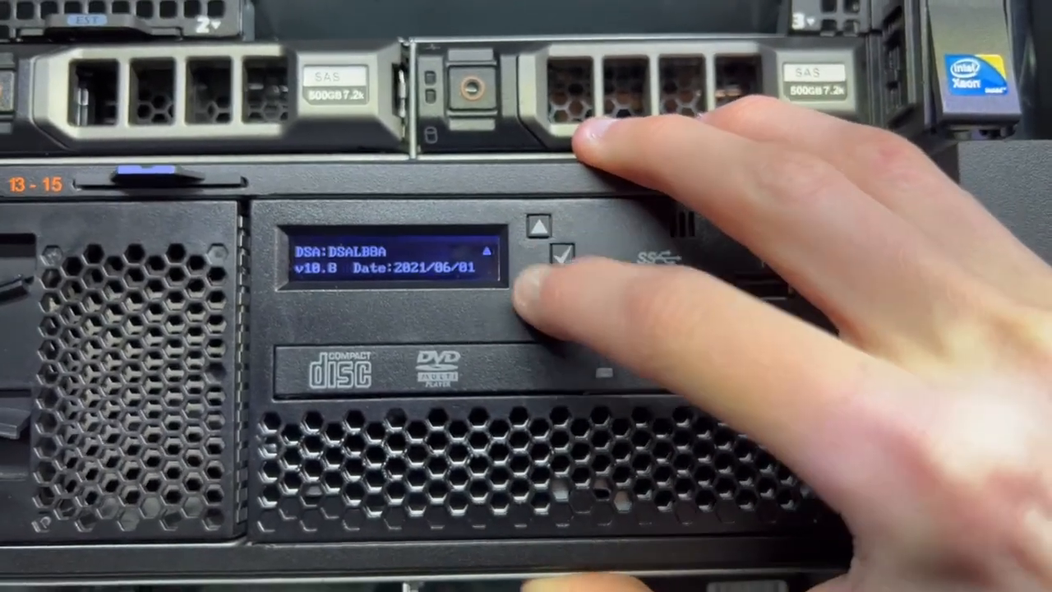
View IMM2 Network Information down past the hostname to IPv4 subnet mask 255.255.255.0
click(561, 260)
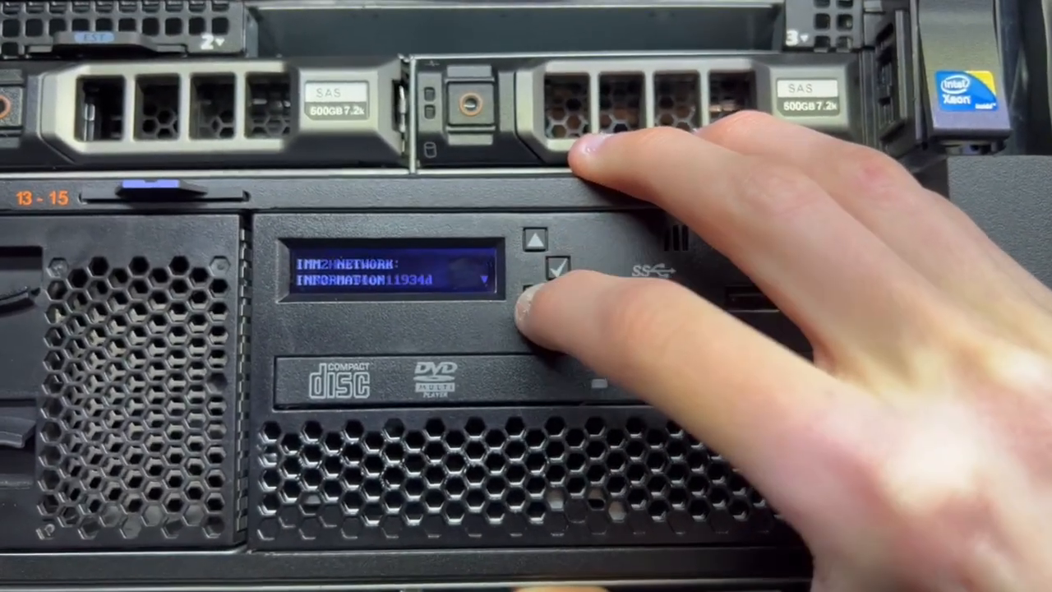
click(540, 280)
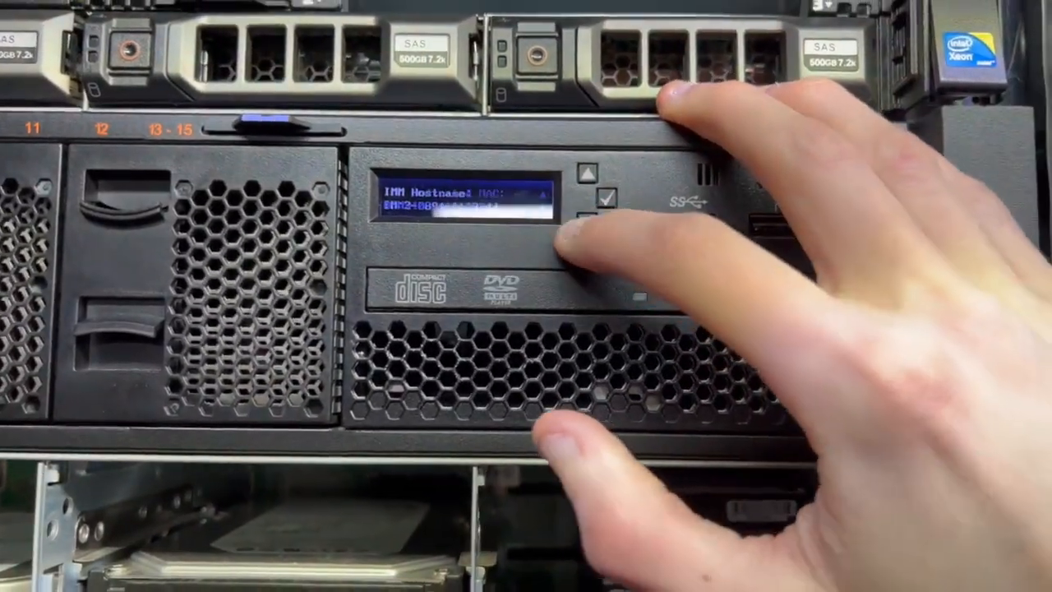
click(583, 210)
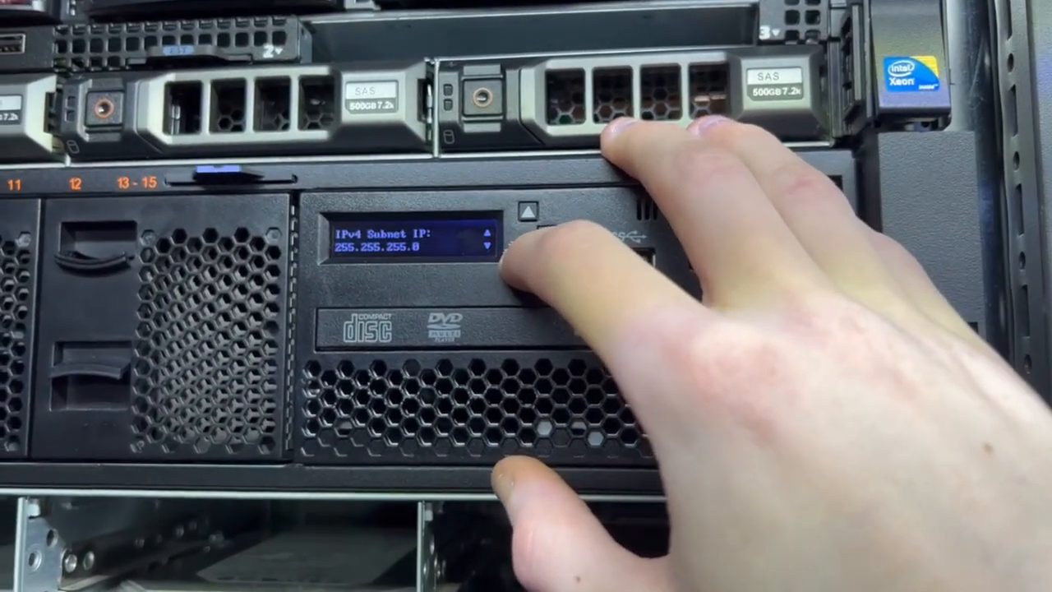
Move past IPv4 Gateway IP into Environment: ambient 17 °C, then CPU1/CPU2 temperatures n/a
click(533, 247)
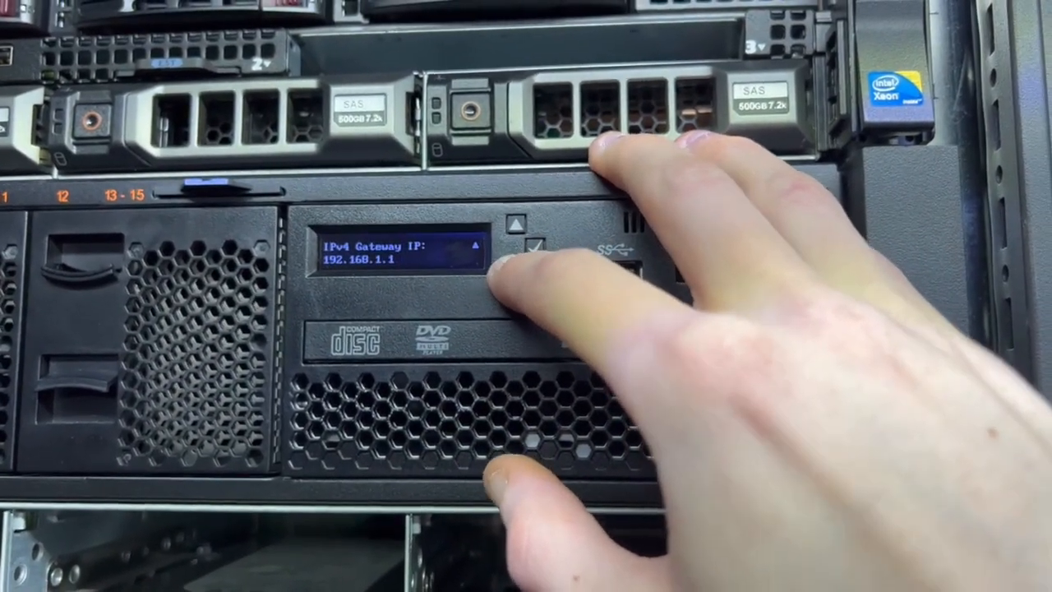
click(509, 247)
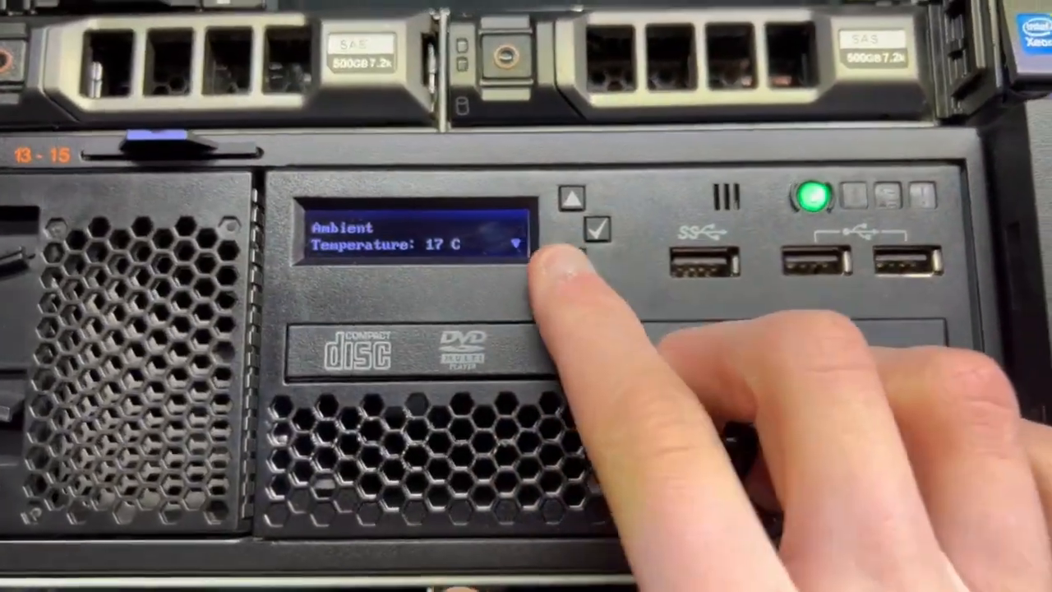
click(600, 239)
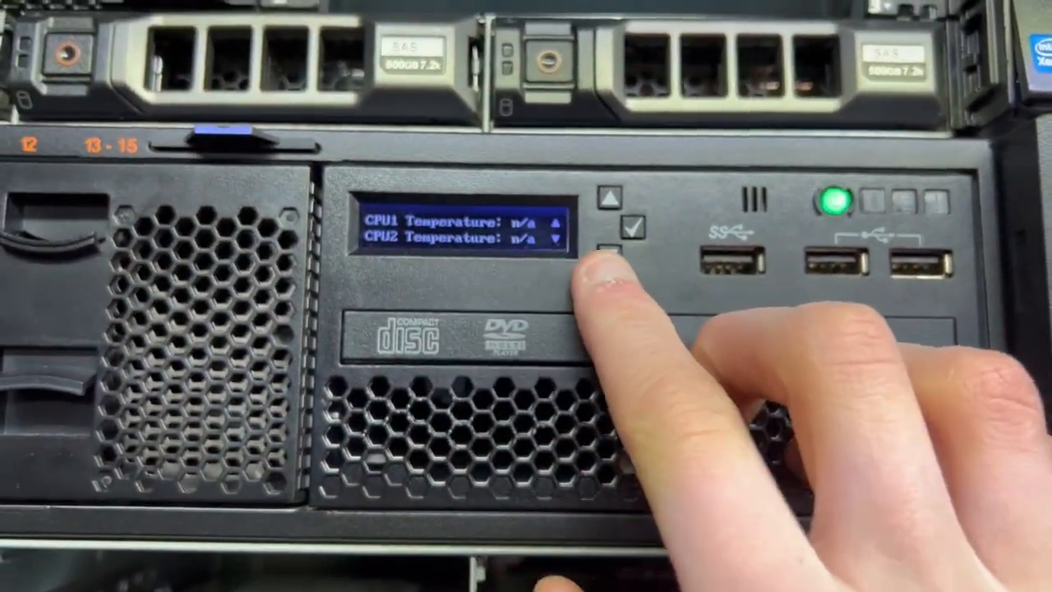